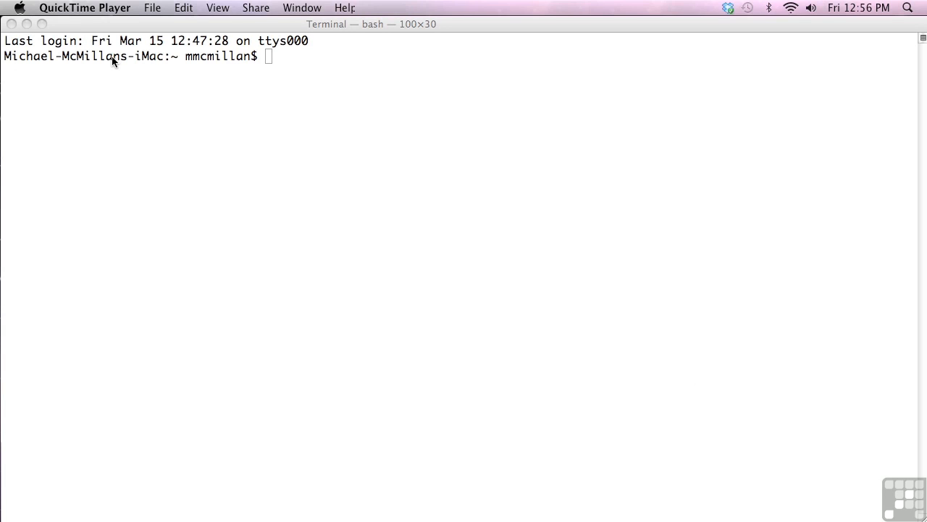
mouse_move(275, 64)
type("irb")
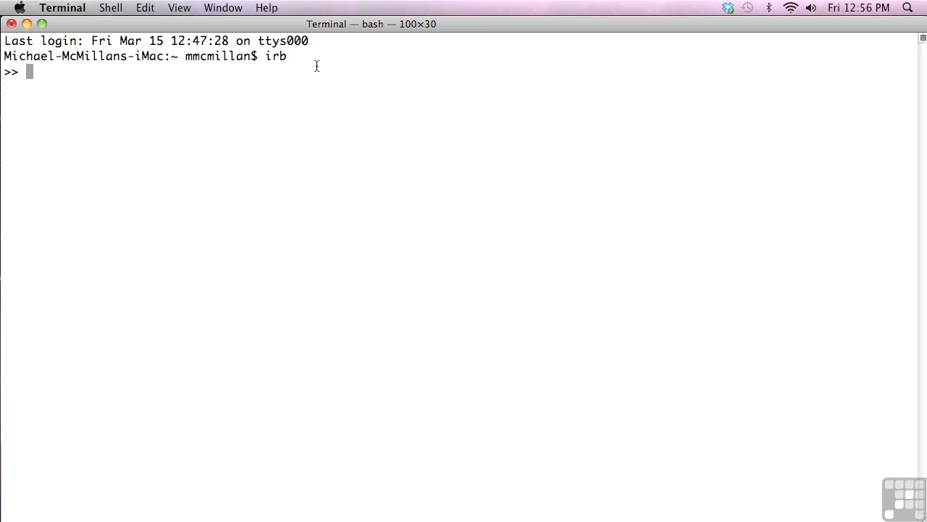
In irb, evaluate 1+2 to get 3 and print Hello, world! with puts
type("1+2")
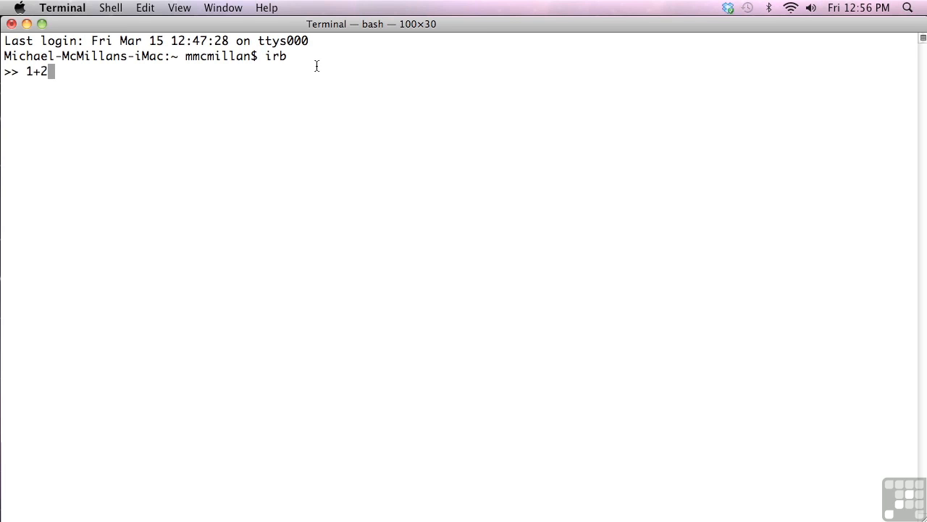
key("Return")
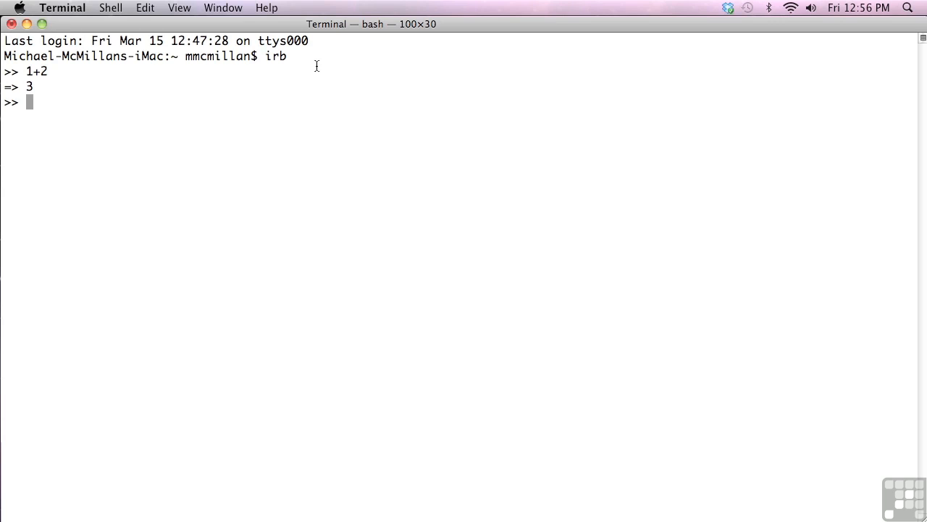
type("put")
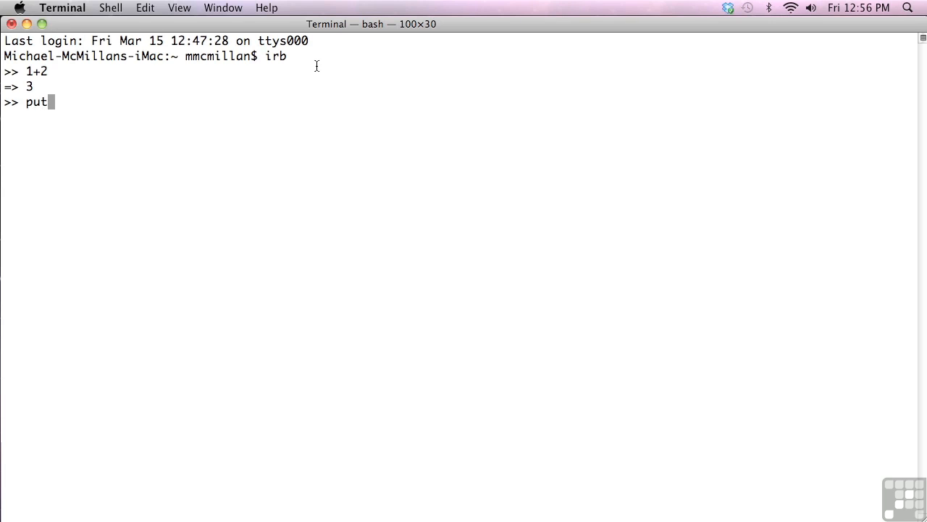
type("s \"Hello, world!\"")
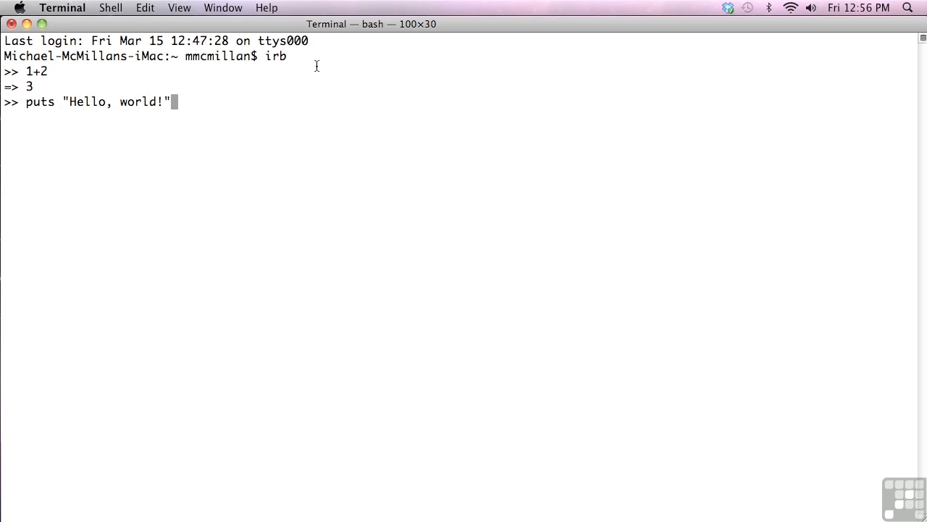
key("Return")
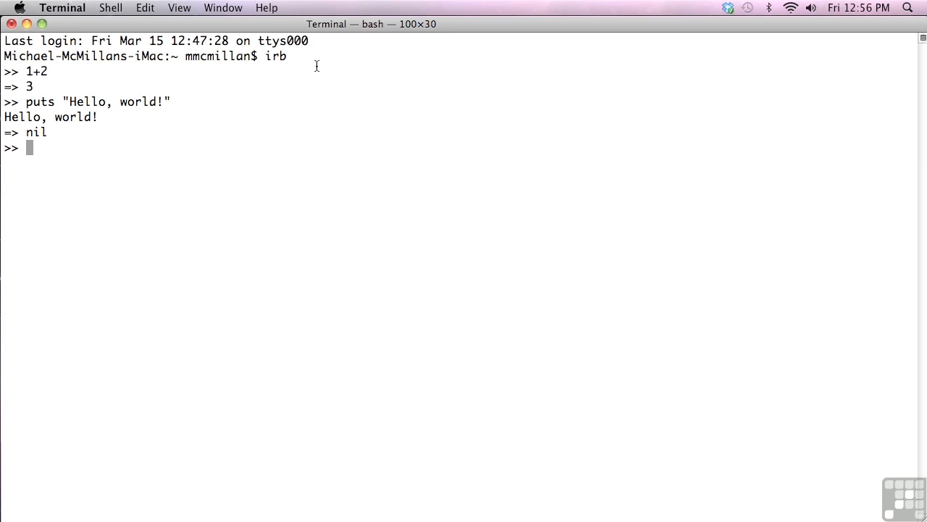
Quit irb and start nano on a new file helloworld.rb
type("qui")
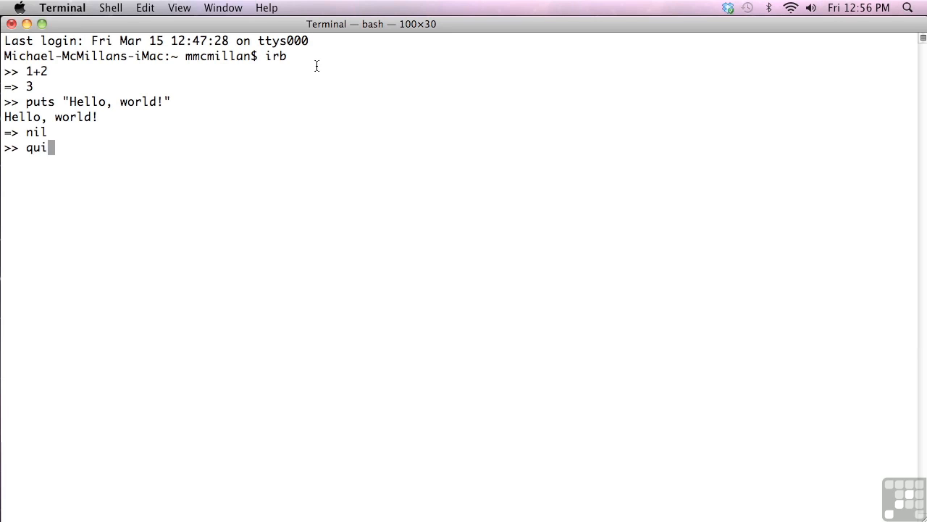
key("Return")
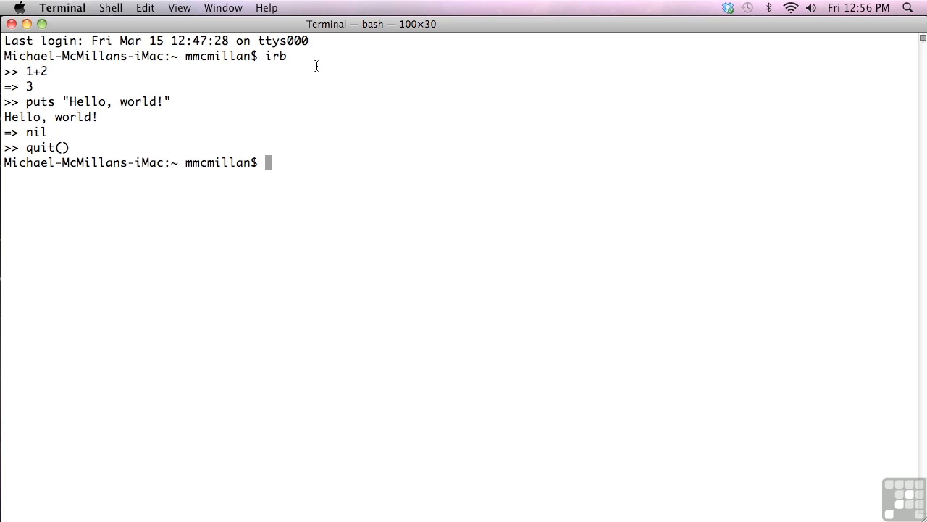
type("nano")
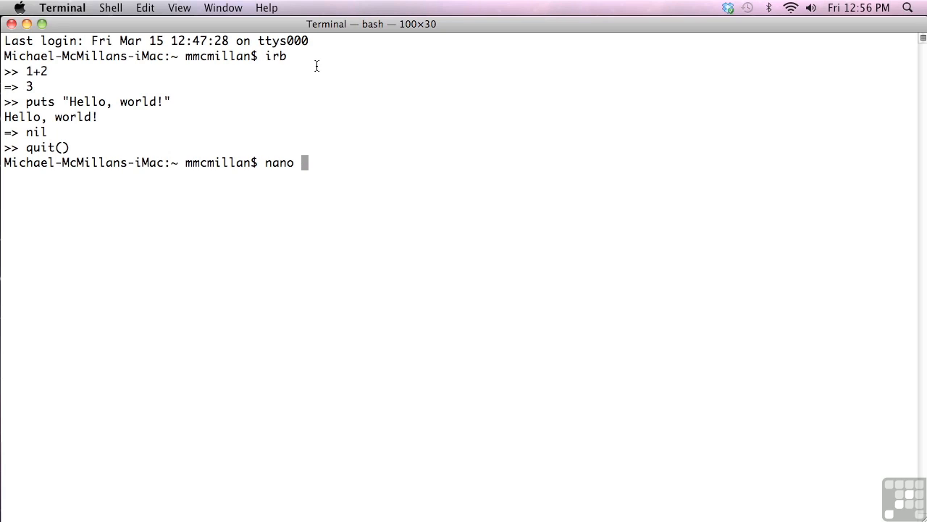
type("hel")
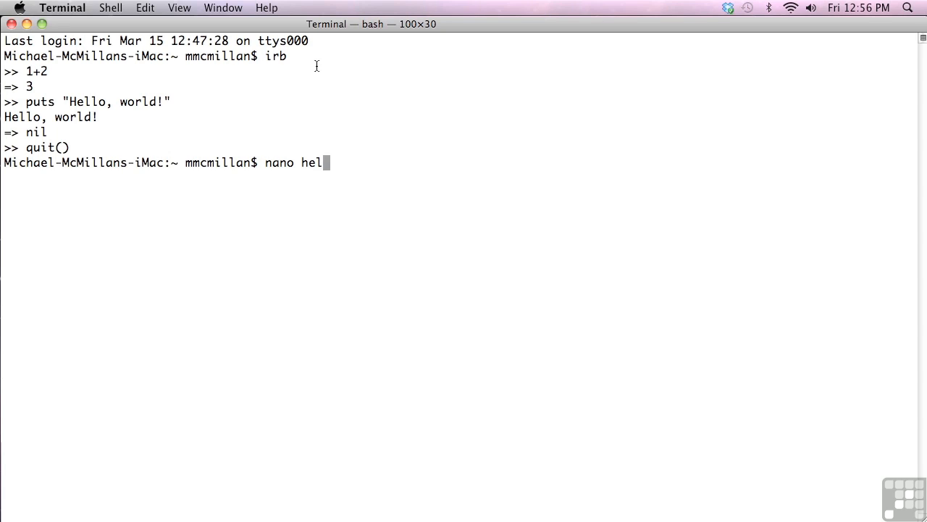
type("loworld.rb")
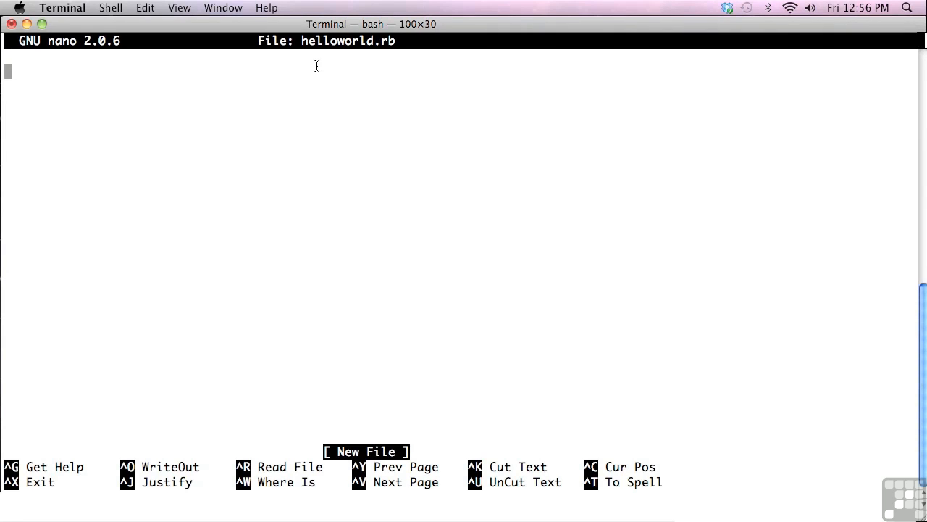
Write print(1+2), print("\n") and puts "hello, world" into helloworld.rb
type("1+2")
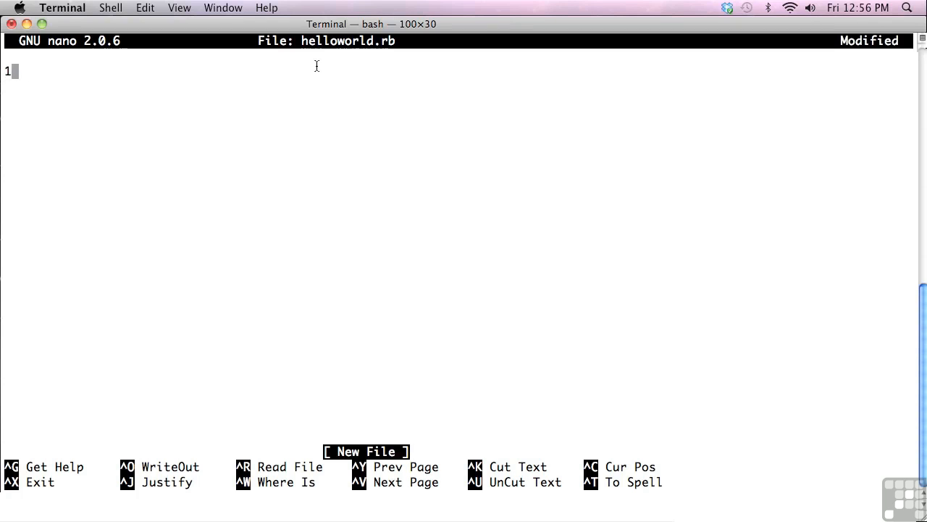
type("print(1+2)")
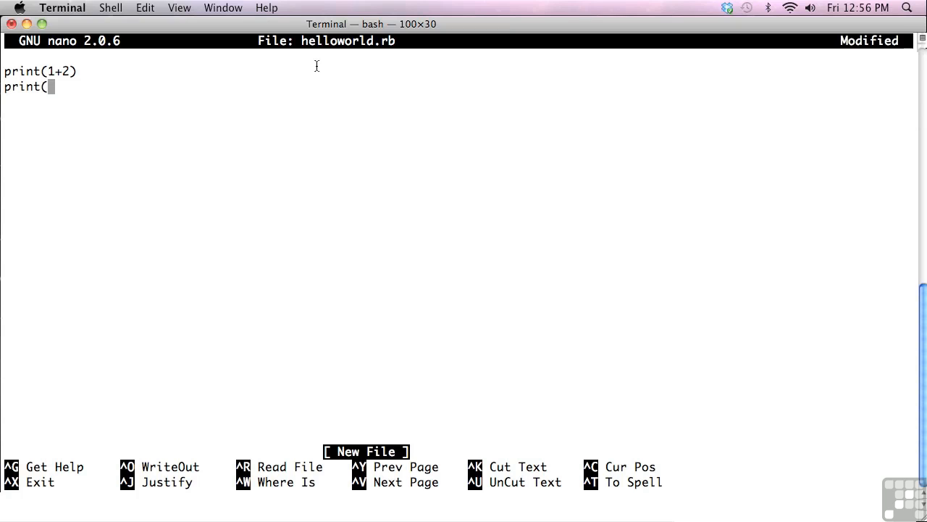
type("\"\\n\")")
type("puts \"hello")
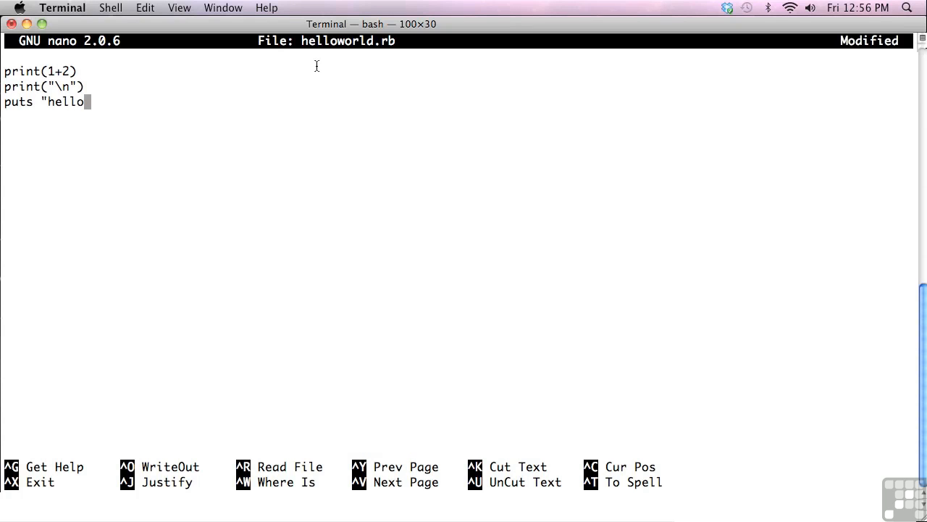
type(", world\"")
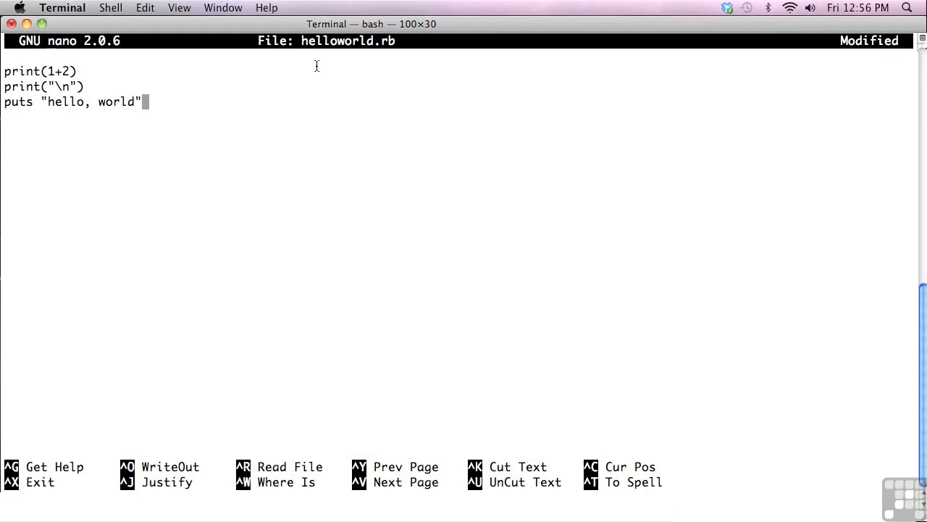
Save the file as helloworld.rb and exit nano to the shell
key("ctrl+o")
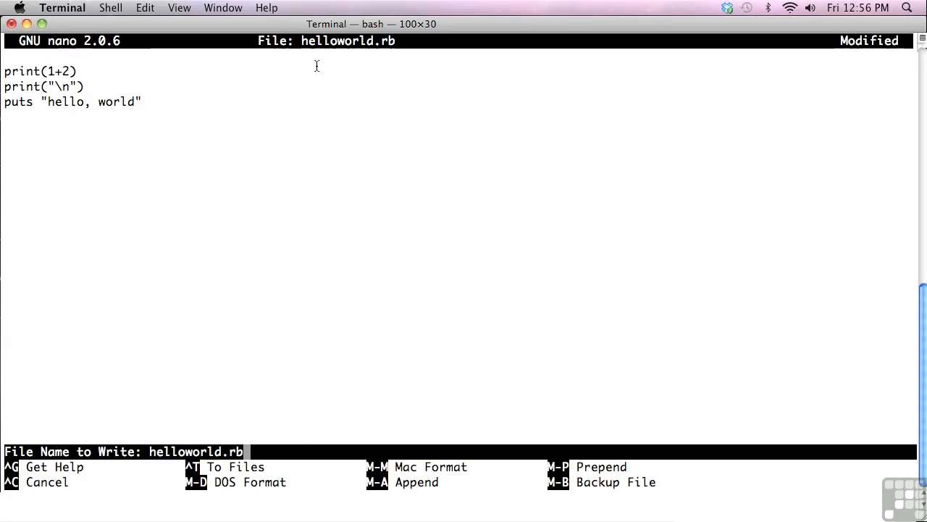
key("Return")
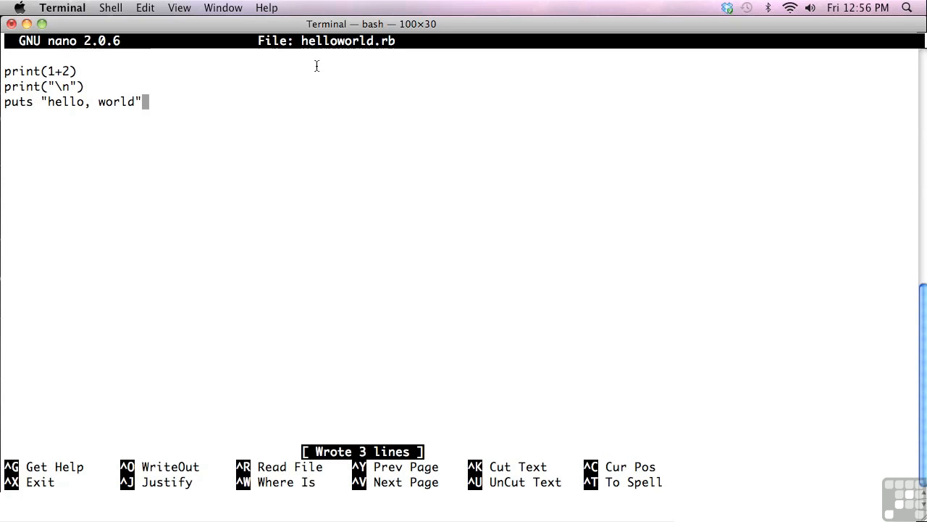
key("ctrl+x")
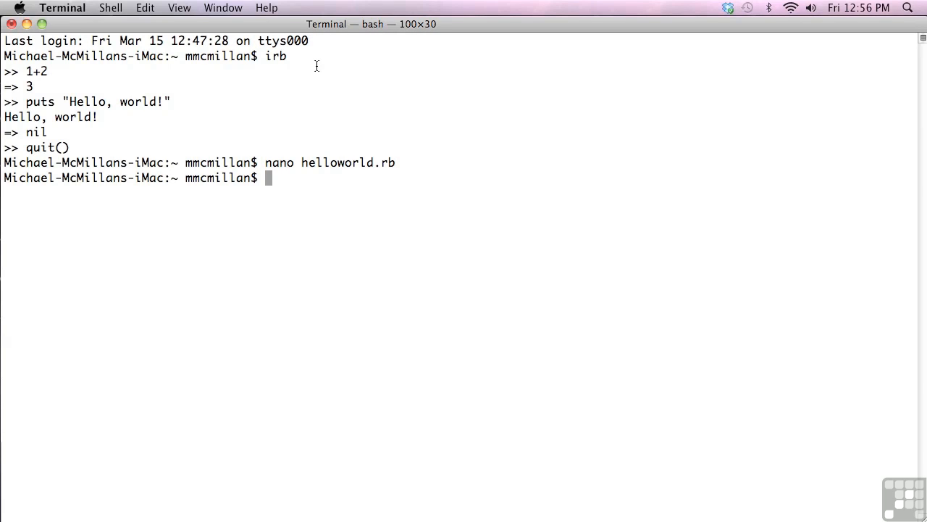
Run ruby helloworld.rb, printing 3 followed by hello, world
type("ru")
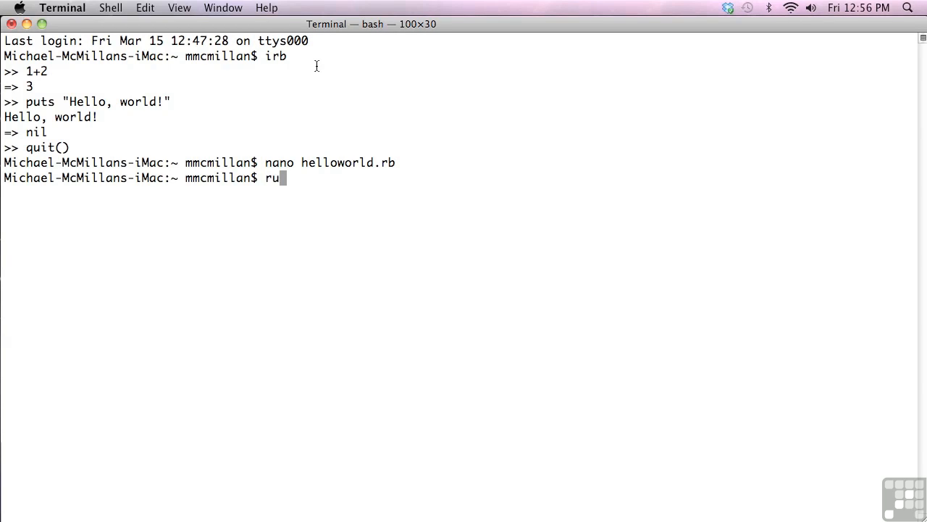
type("by hello")
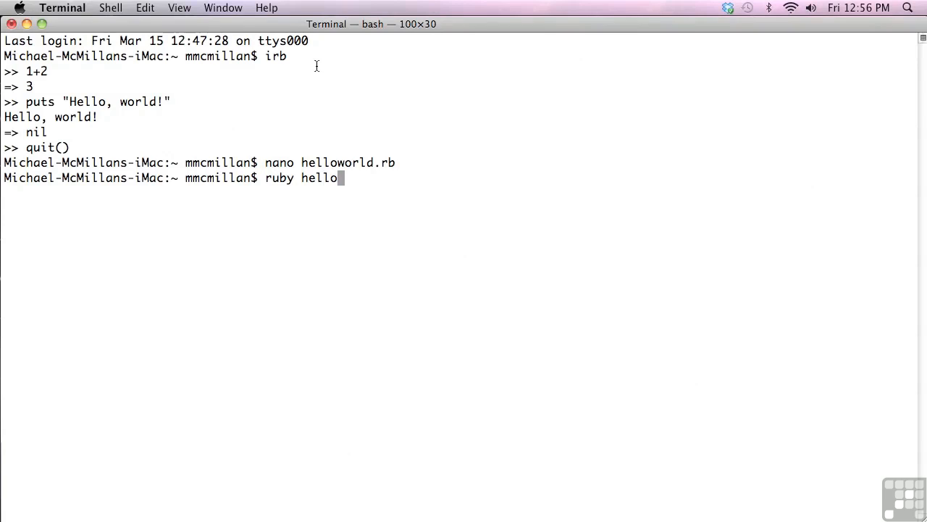
type("world.rb")
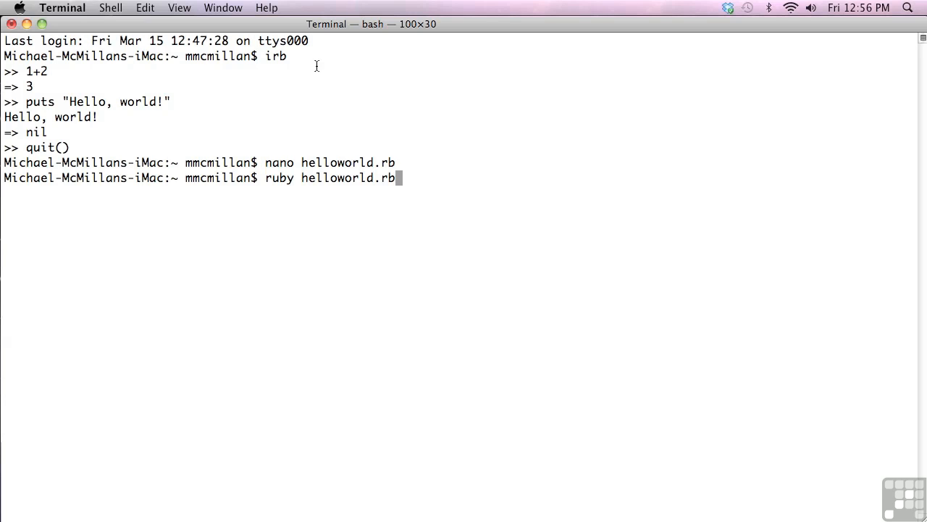
key("Return")
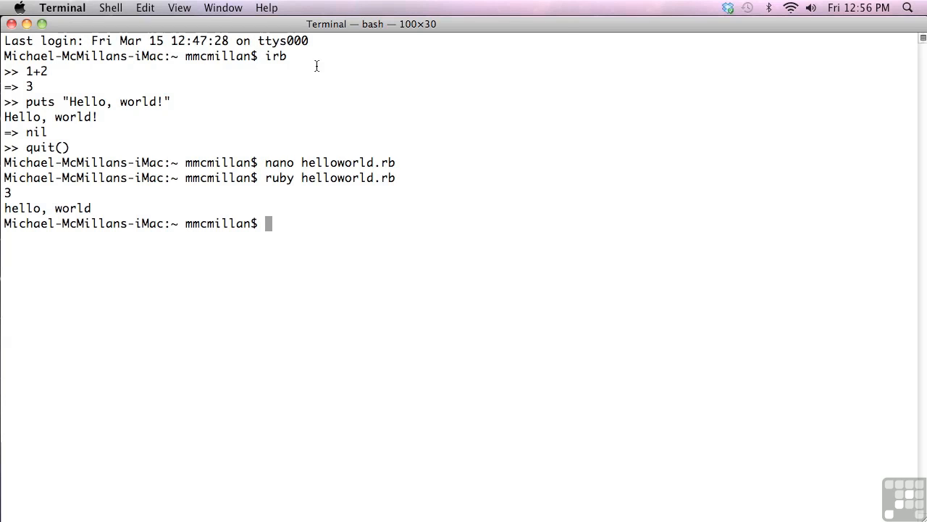